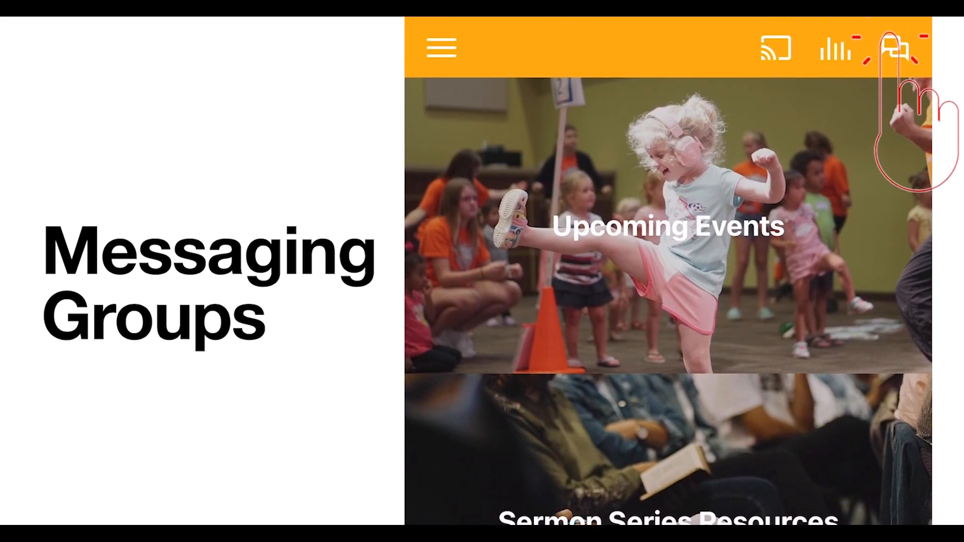
# - Tap the chat bubbles icon to open messaging and bring up the log-in prompt
pyautogui.click(892, 48)
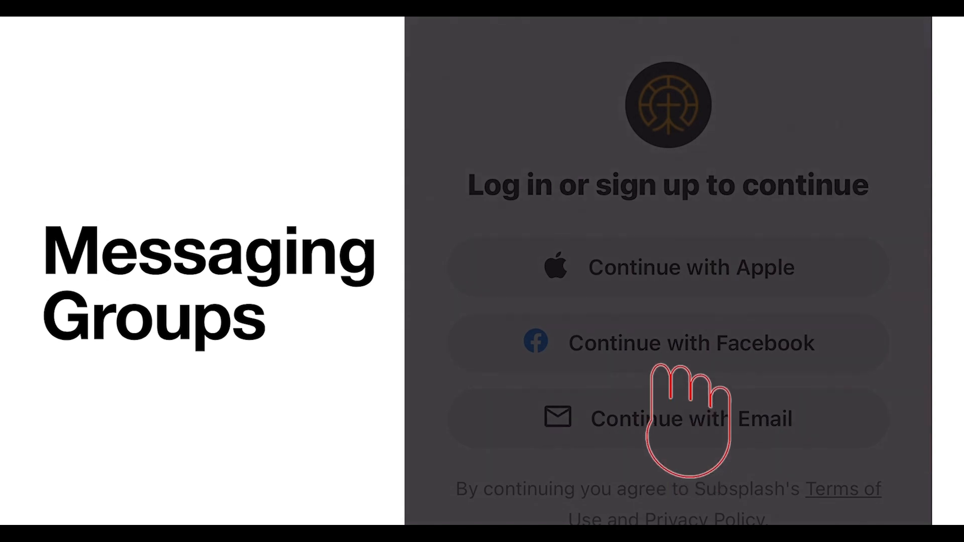
# - Sign in with Apple ID to reach the Messaging Discover groups list
pyautogui.click(667, 266)
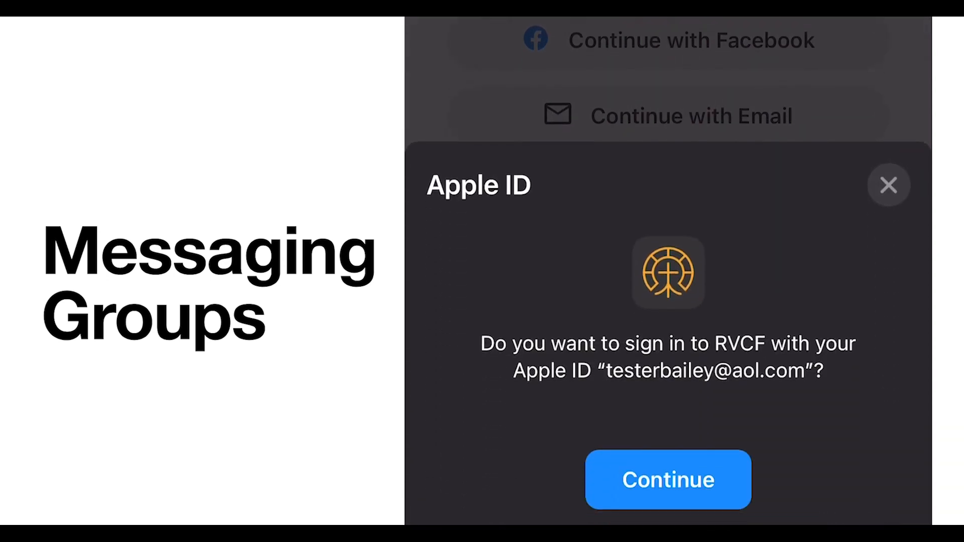
pyautogui.click(668, 480)
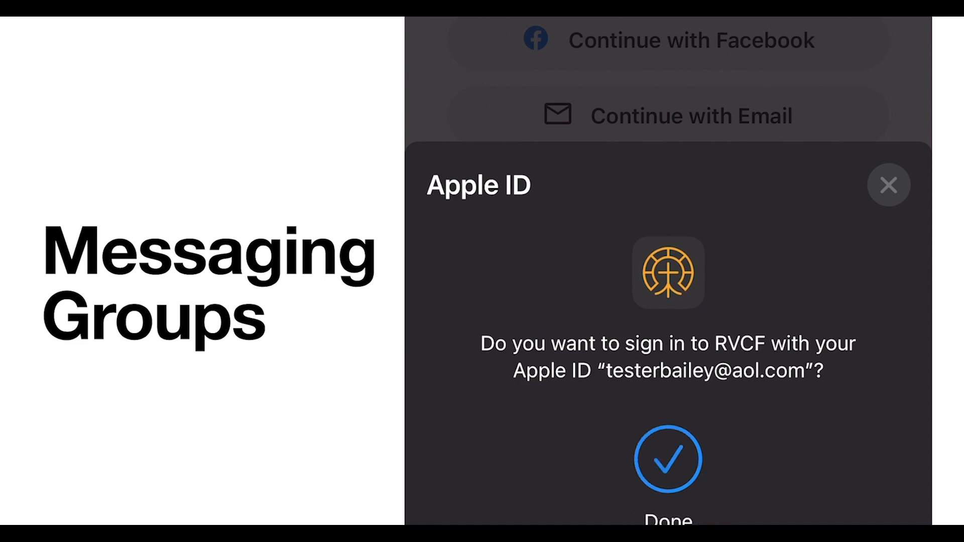
pyautogui.click(667, 458)
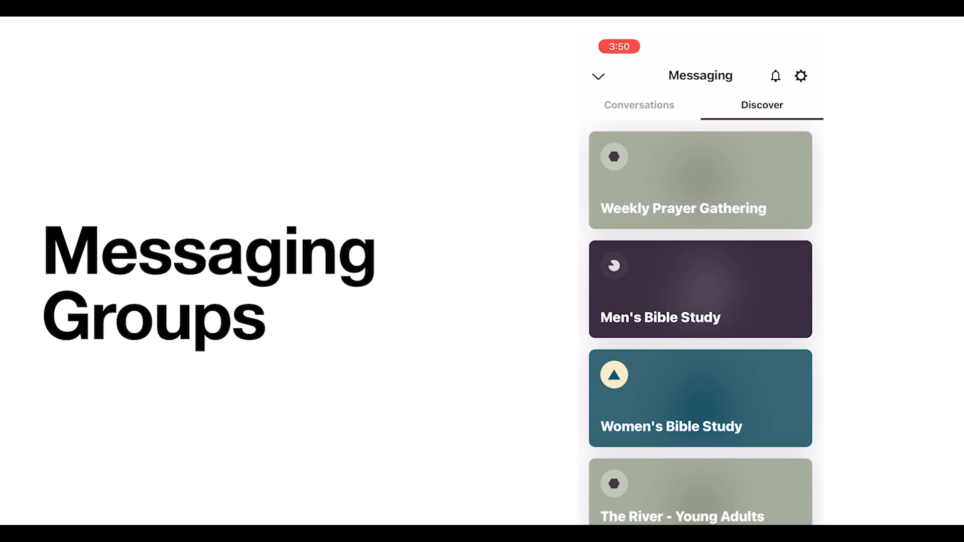
# - Scroll through the Discover messaging groups
pyautogui.scroll(-3)
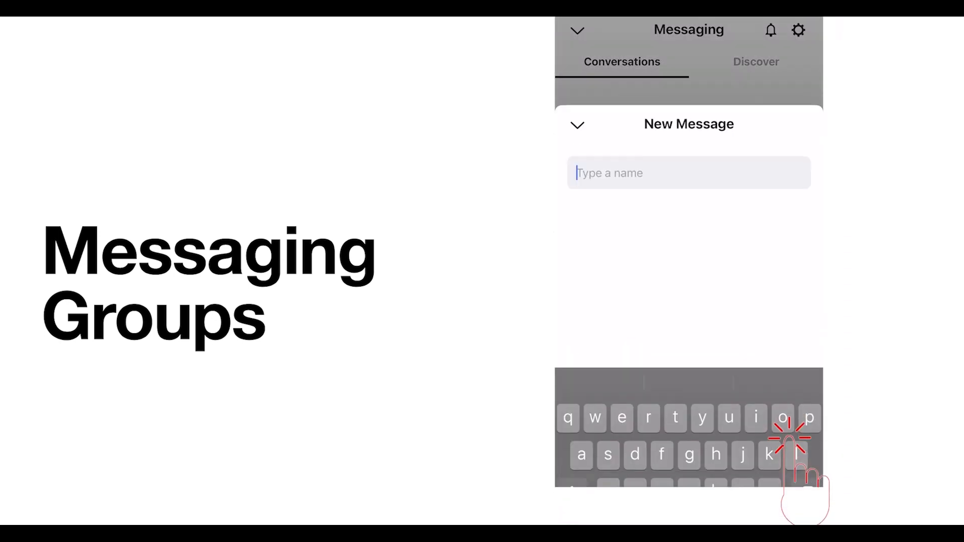
# - Search 'mcke' in New Message and pick the matching member as recipient
pyautogui.write('mcke')
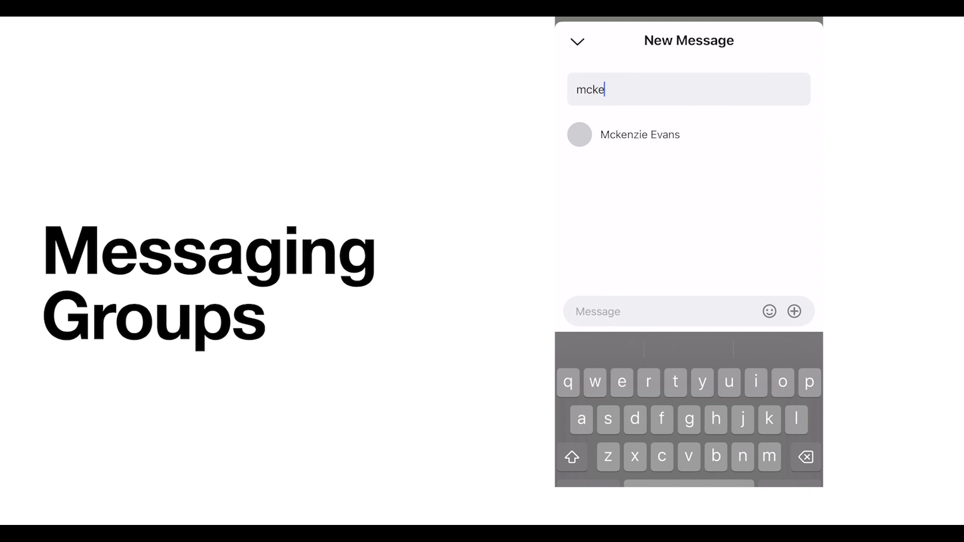
pyautogui.click(639, 134)
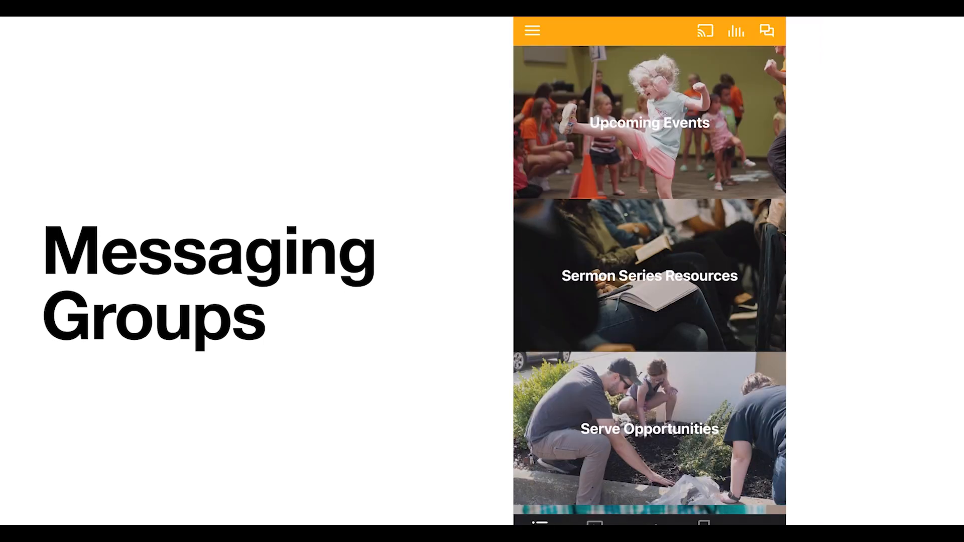
pyautogui.scroll(-3)
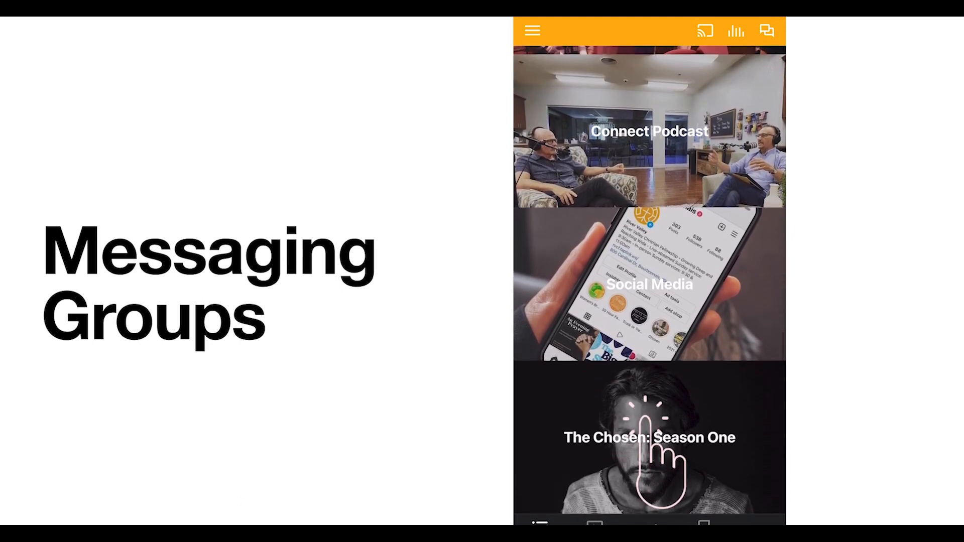
pyautogui.click(648, 437)
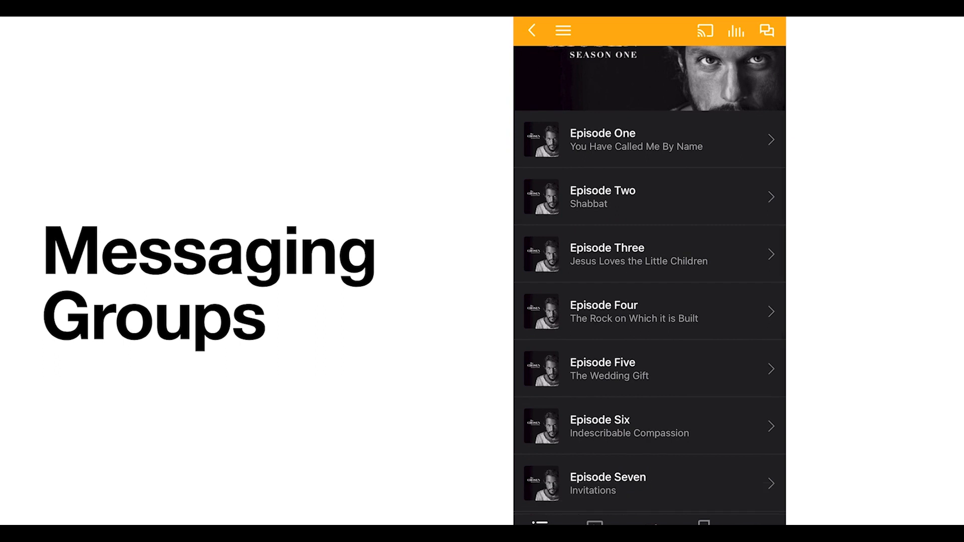
pyautogui.scroll(-3)
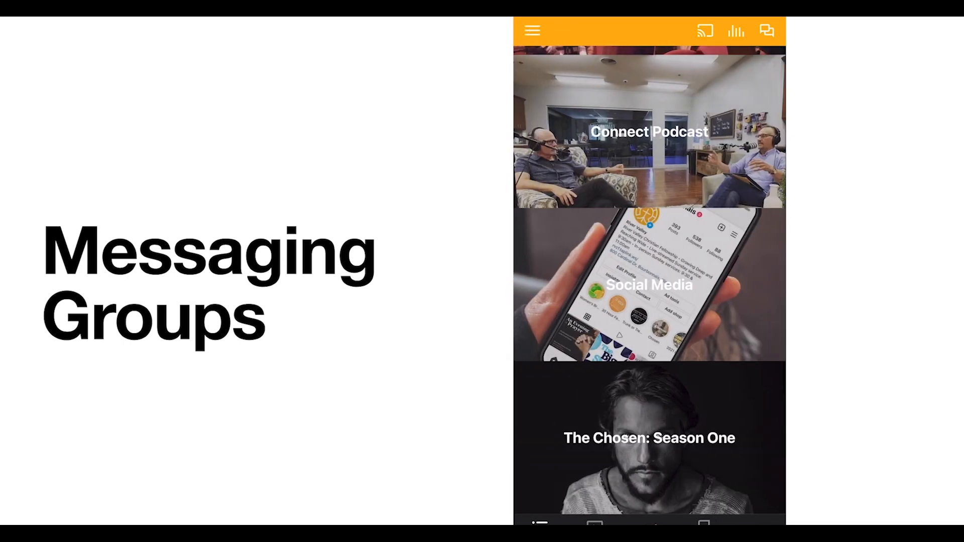
# - Open Serve Opportunities from the home page and browse Guest Services, Tech Booth, Treehouse Nursery roles
pyautogui.scroll(-3)
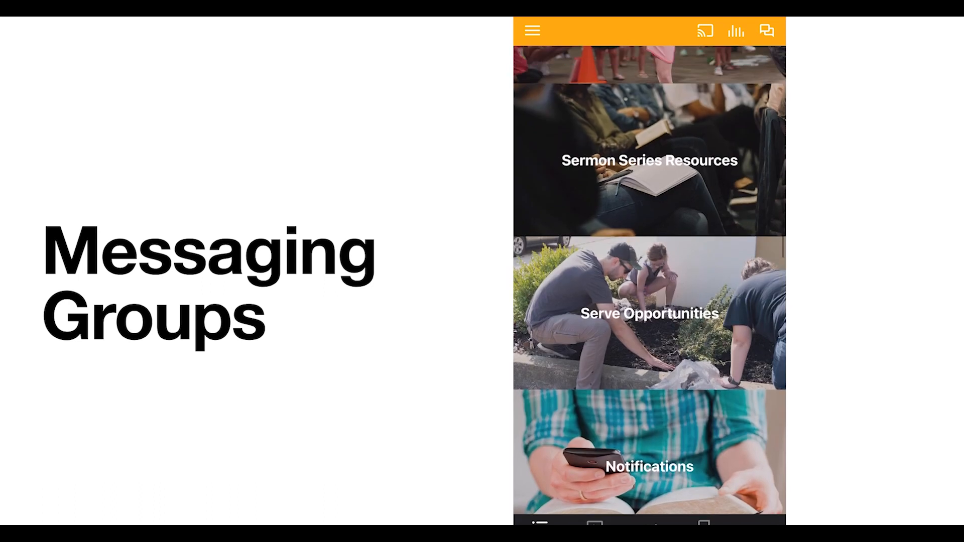
pyautogui.scroll(3)
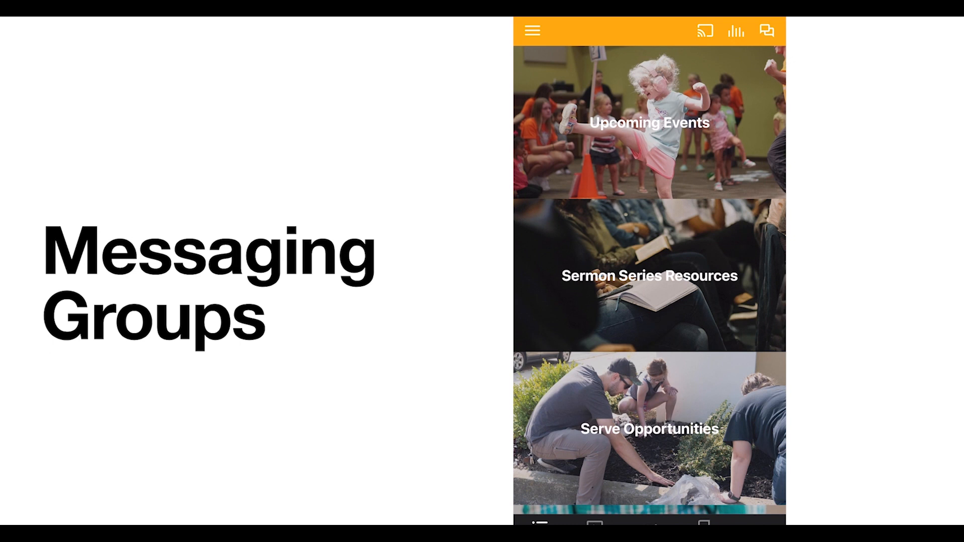
pyautogui.click(649, 429)
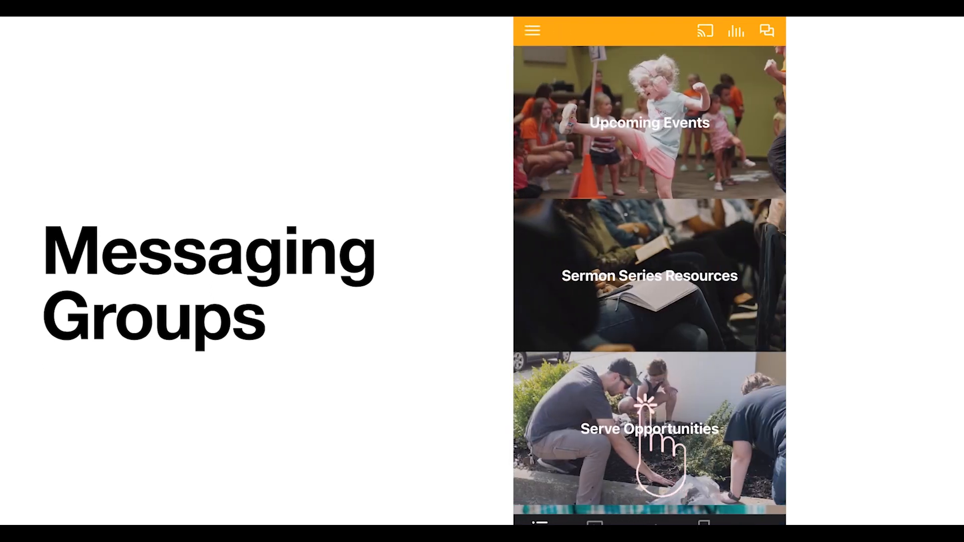
pyautogui.click(649, 429)
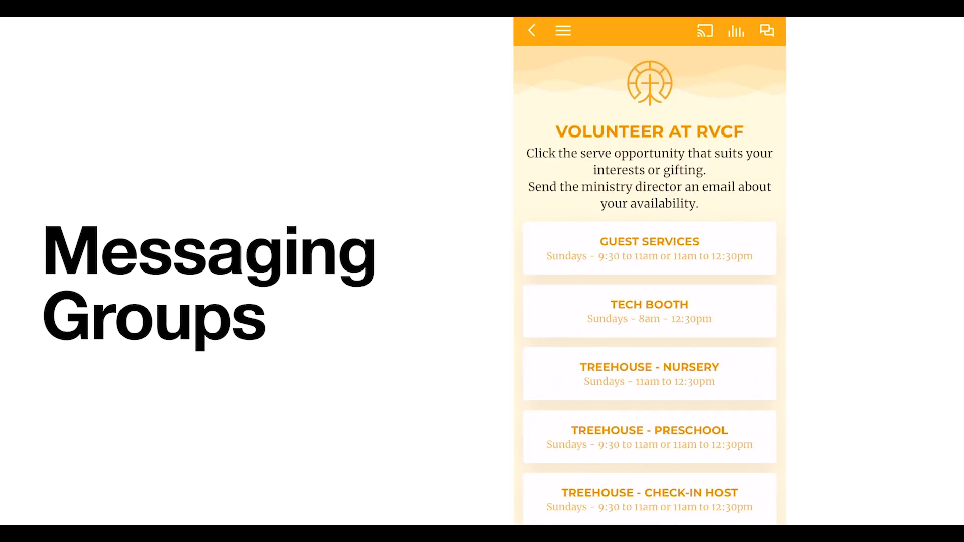
pyautogui.scroll(-3)
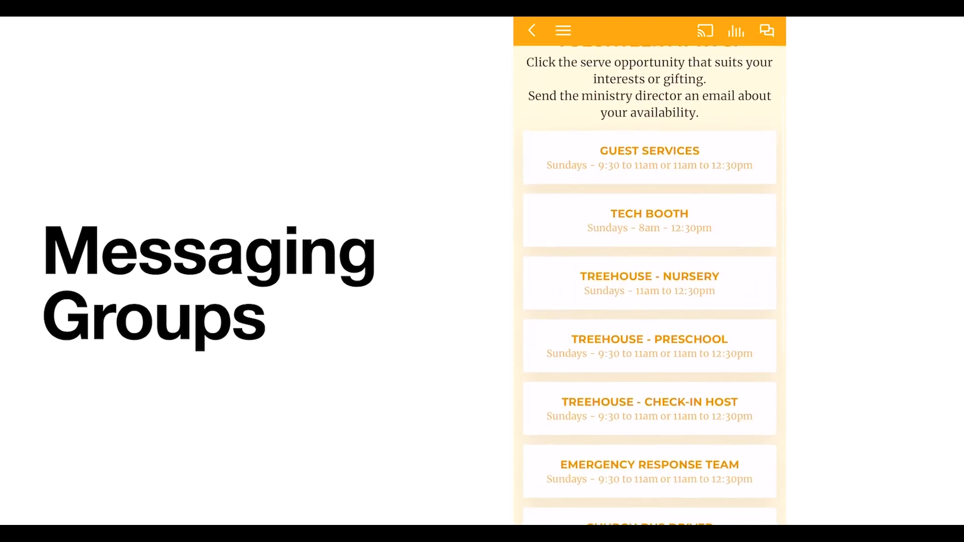